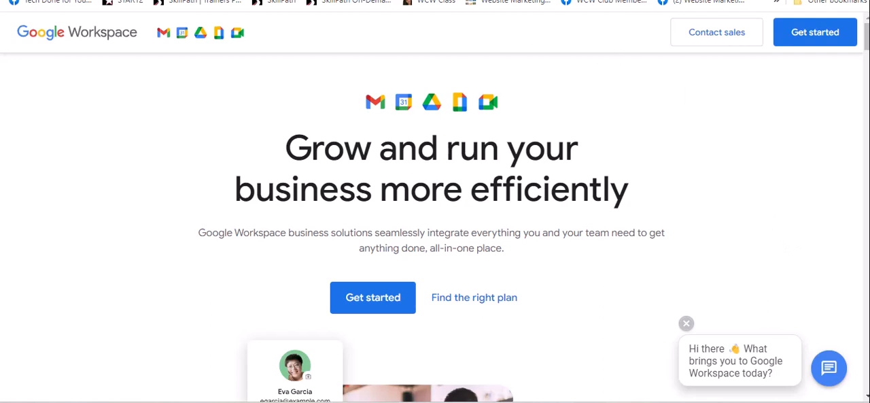
mouse_move(750, 267)
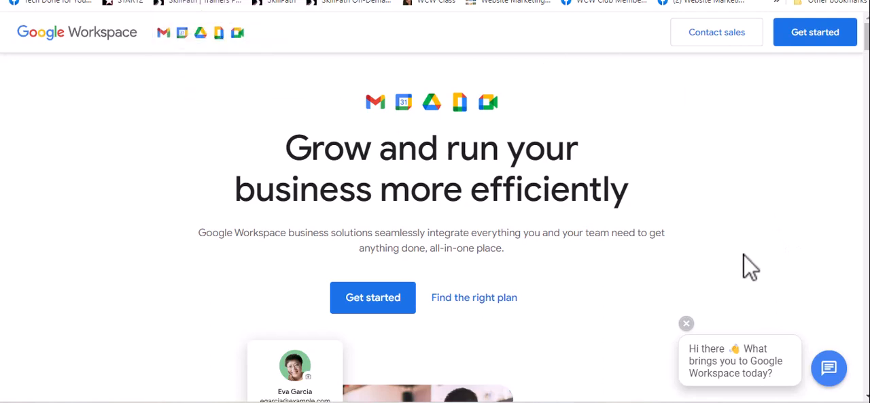
mouse_move(672, 169)
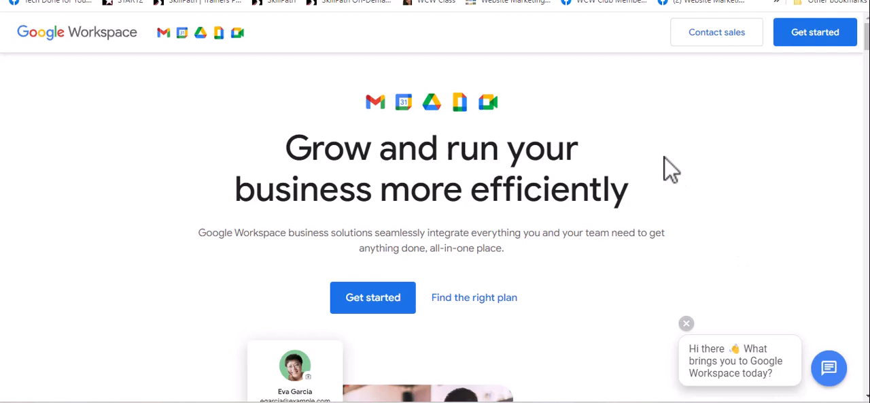
mouse_move(673, 177)
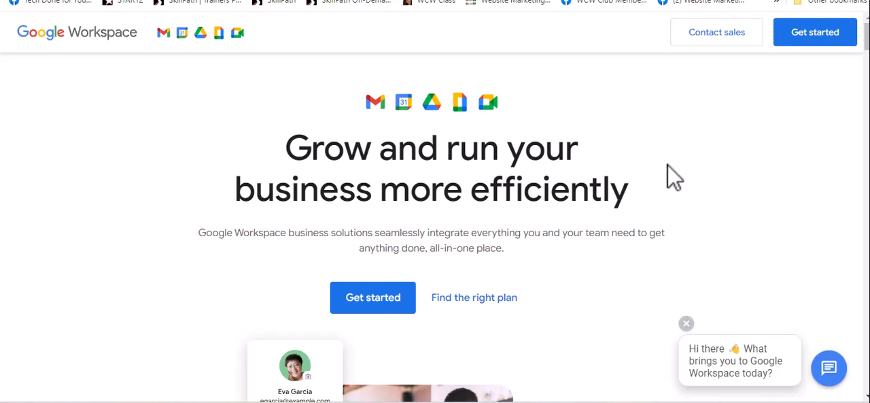
mouse_move(136, 53)
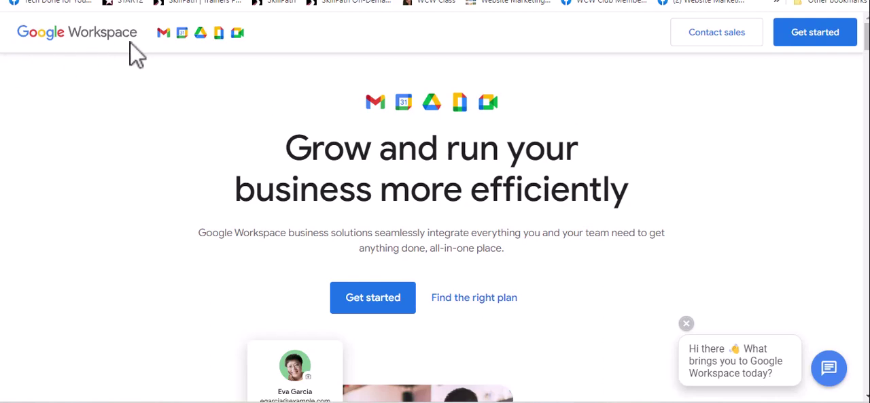
mouse_move(560, 179)
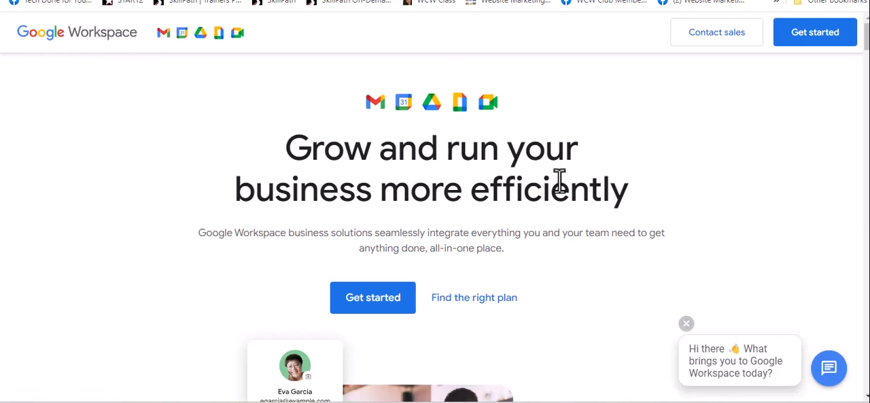
scroll("down", 3)
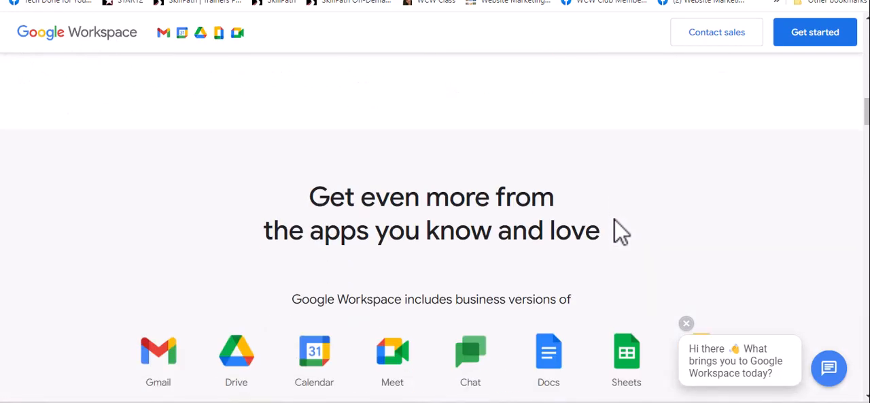
scroll("down", 3)
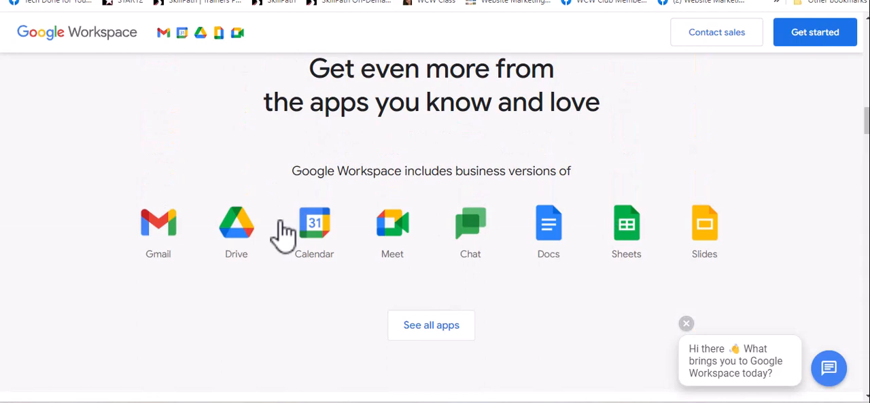
mouse_move(391, 217)
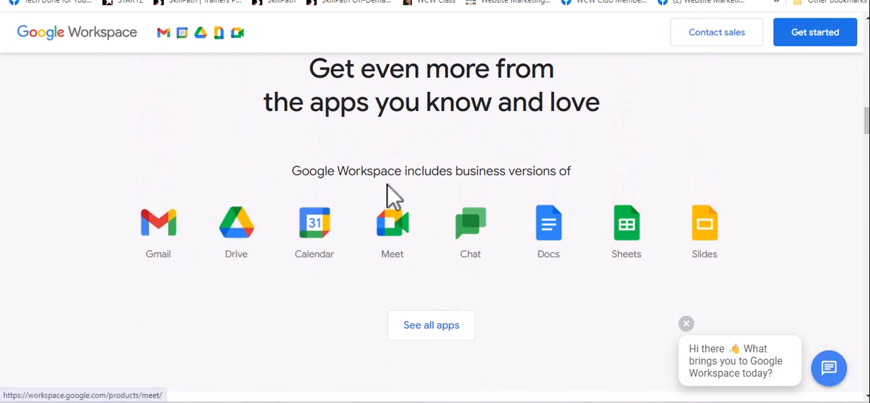
mouse_move(754, 229)
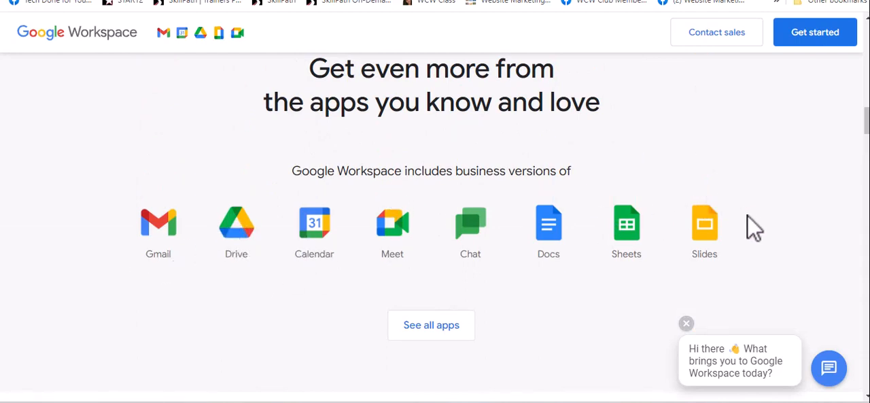
mouse_move(714, 231)
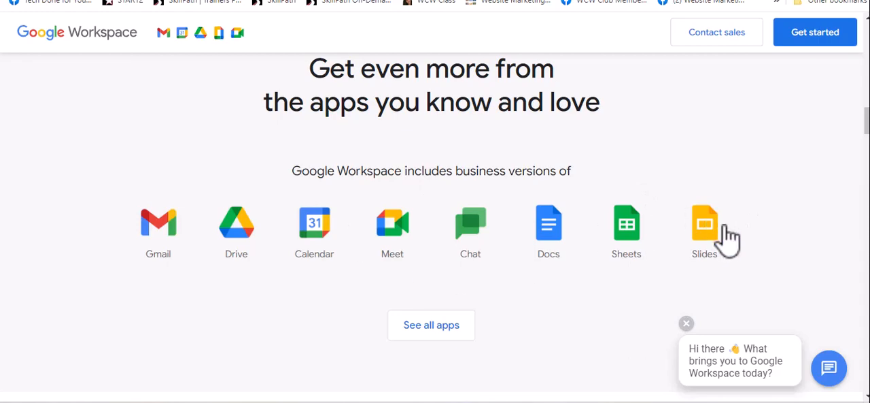
scroll("down", 3)
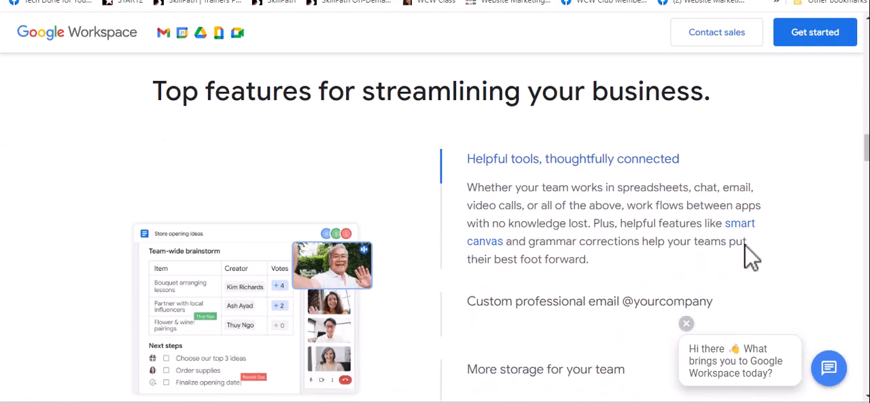
scroll("down", 3)
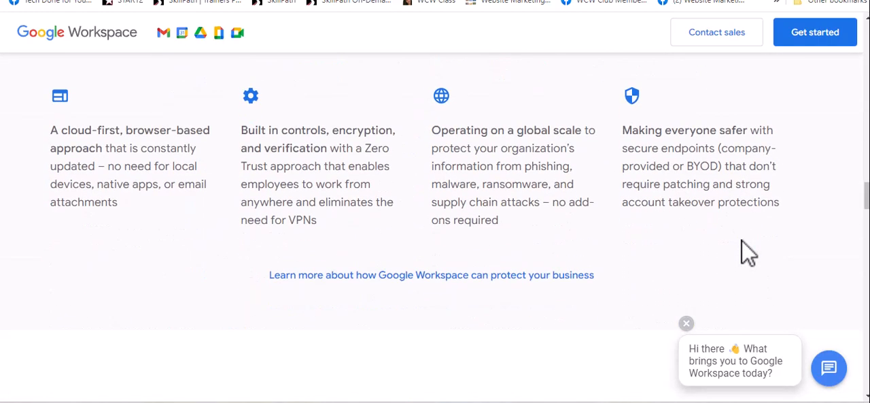
scroll("down", 3)
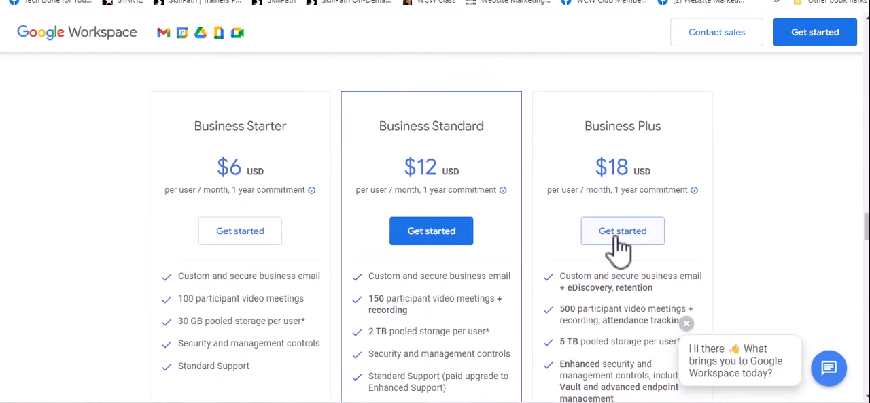
mouse_move(392, 6)
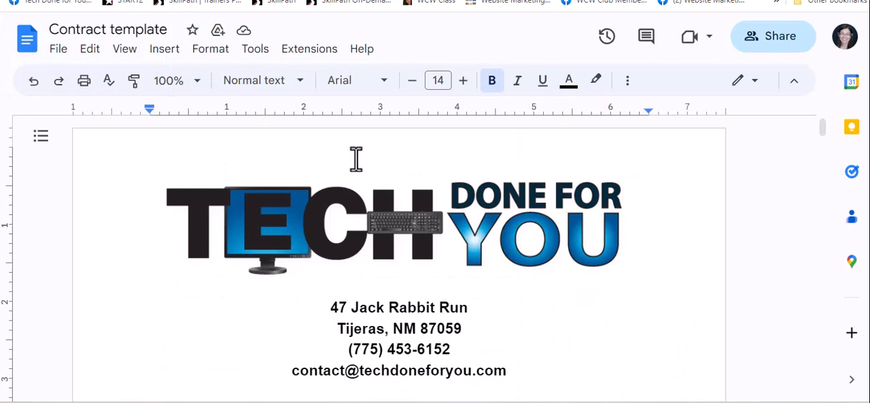
mouse_move(658, 193)
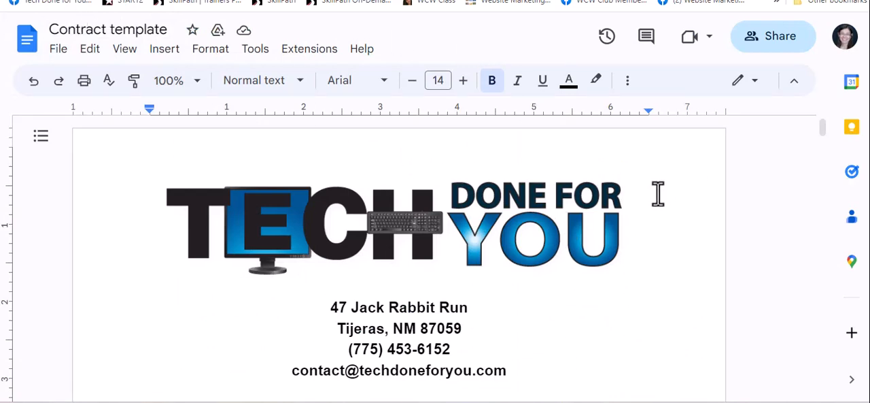
scroll("down", 3)
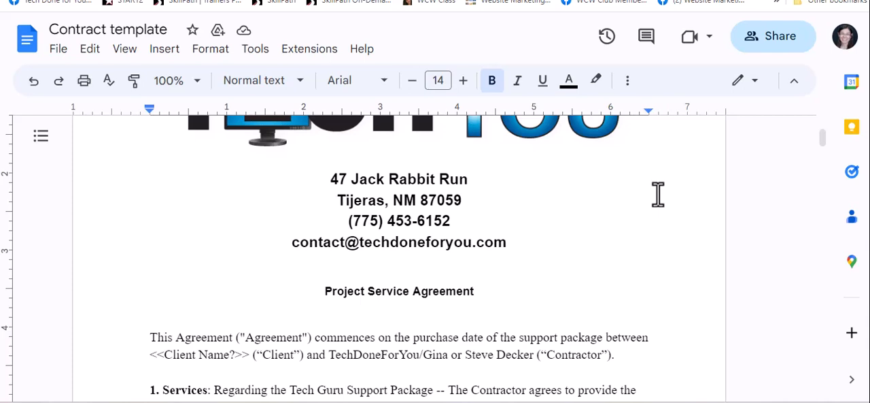
scroll("up", 3)
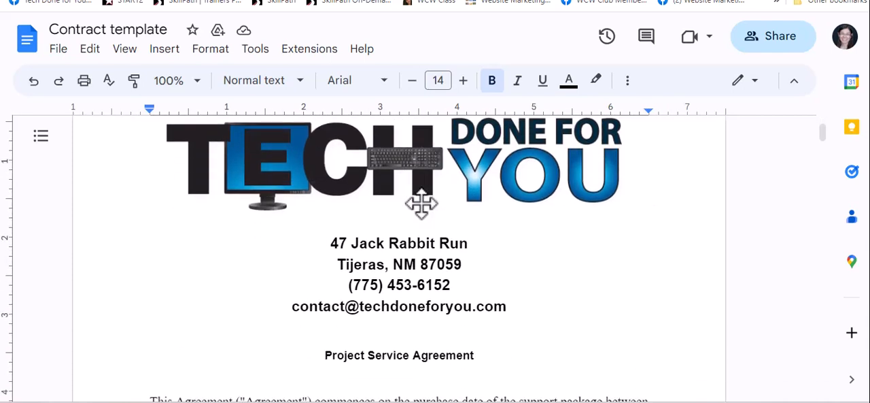
scroll("down", 3)
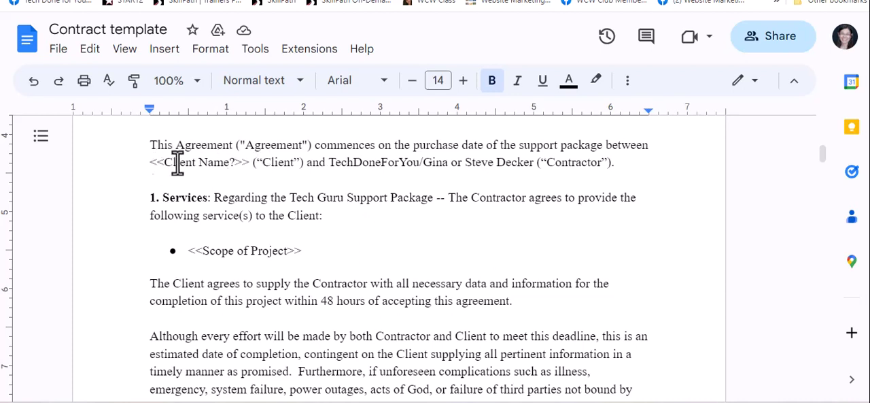
mouse_move(204, 228)
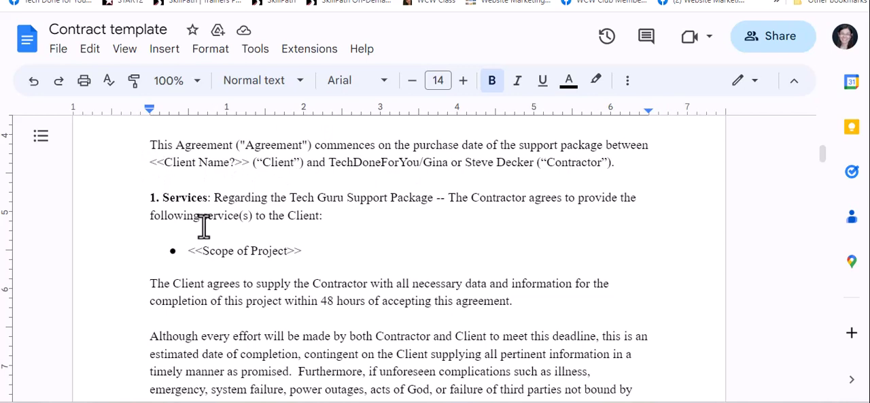
mouse_move(360, 161)
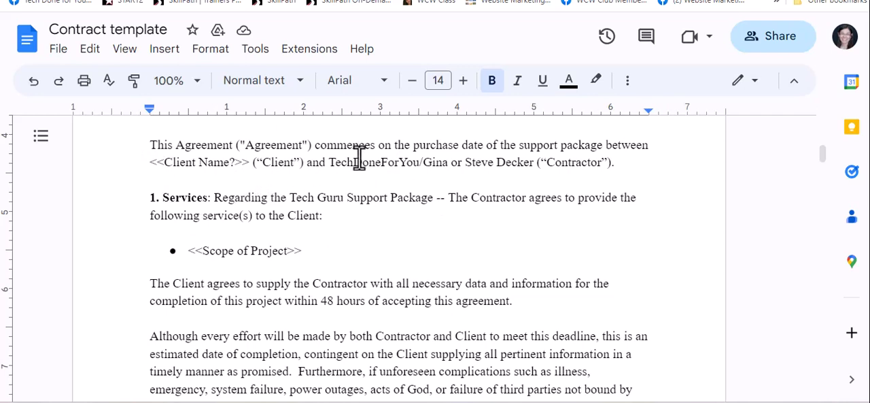
scroll("down", 3)
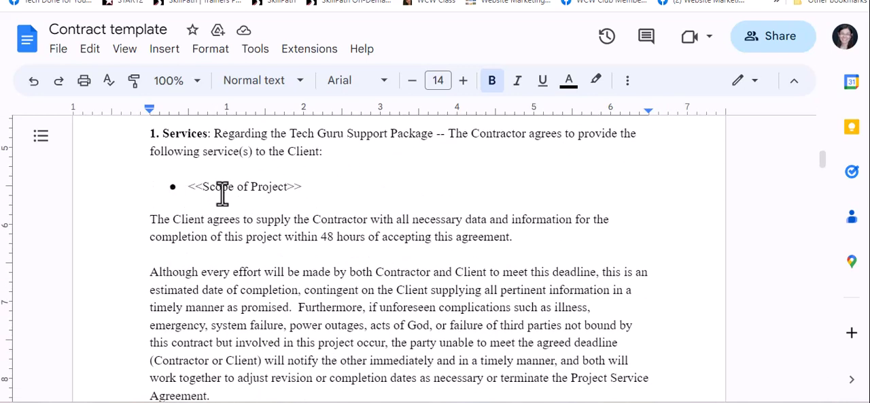
scroll("down", 3)
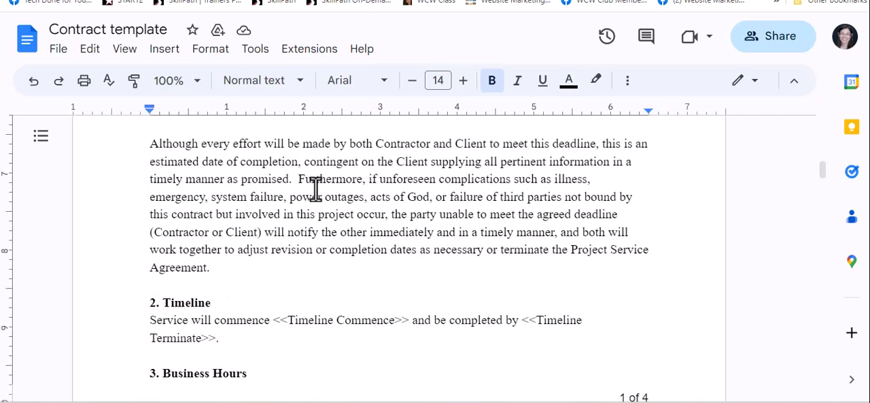
scroll("down", 3)
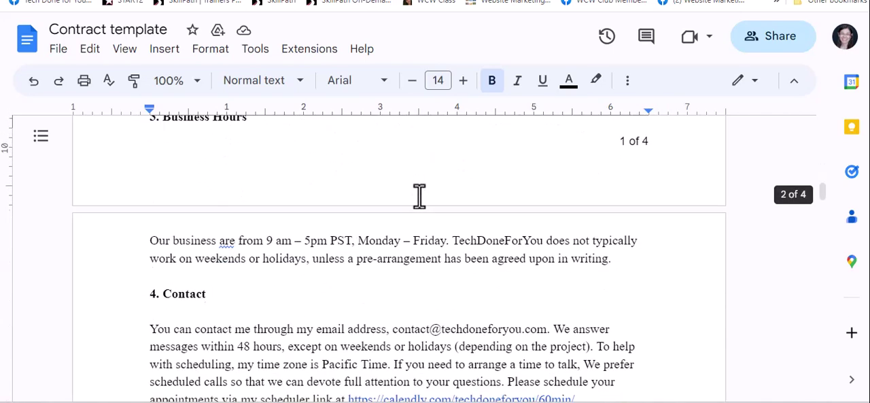
scroll("down", 3)
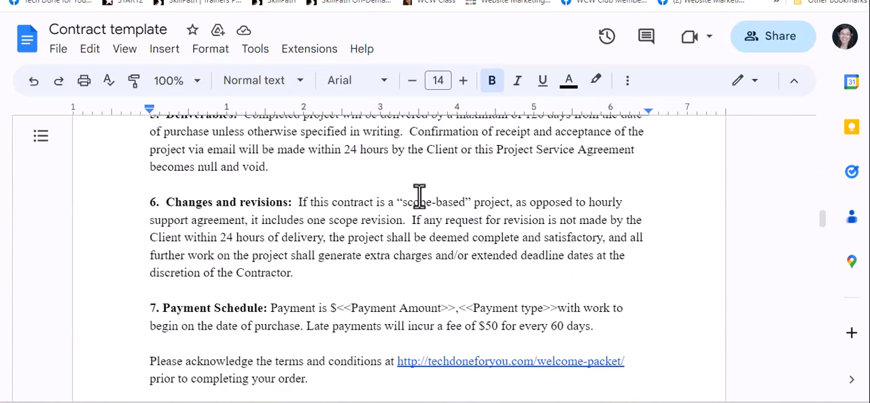
scroll("down", 3)
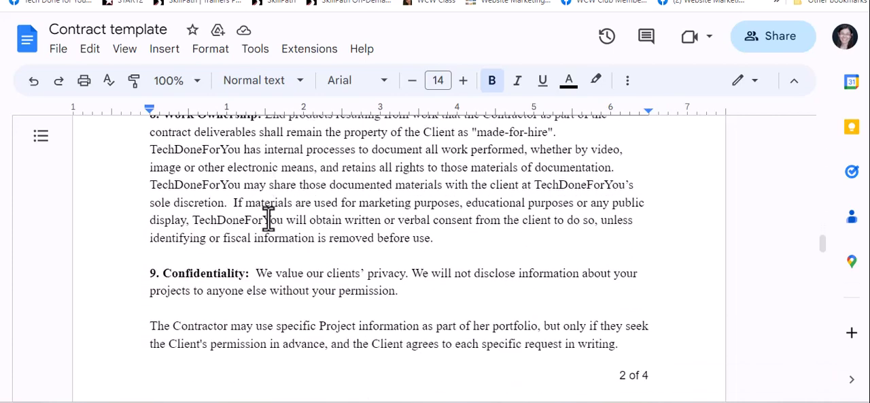
scroll("down", 3)
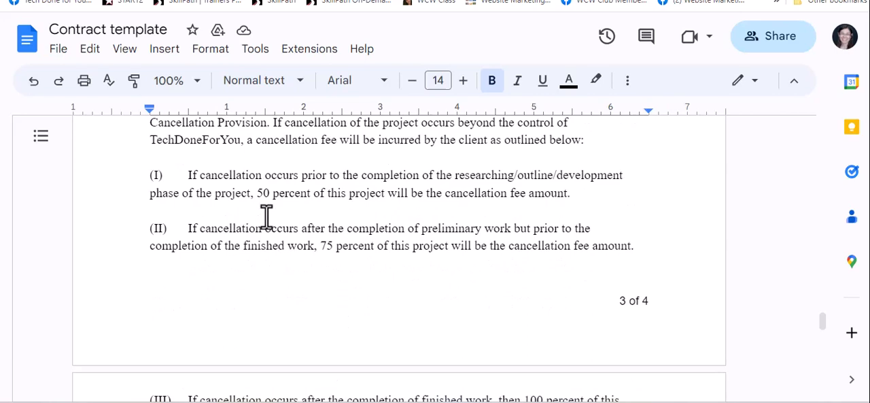
scroll("down", 3)
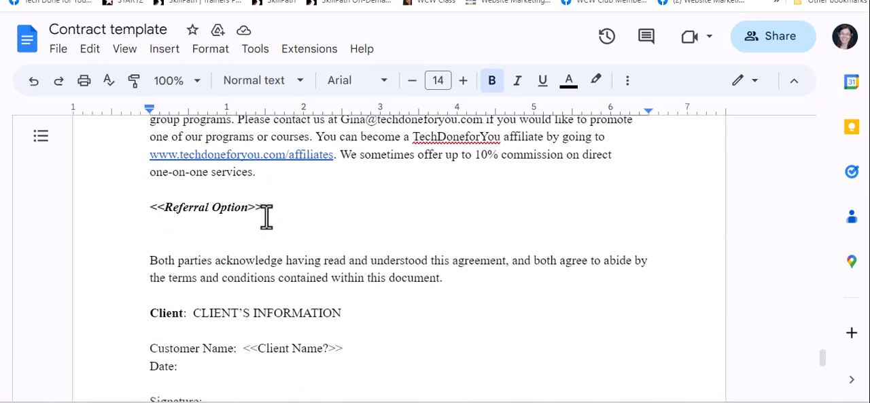
scroll("up", 3)
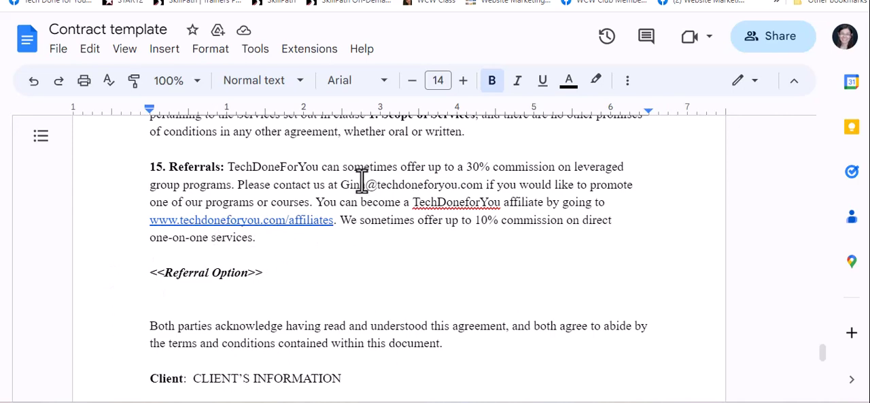
scroll("down", 3)
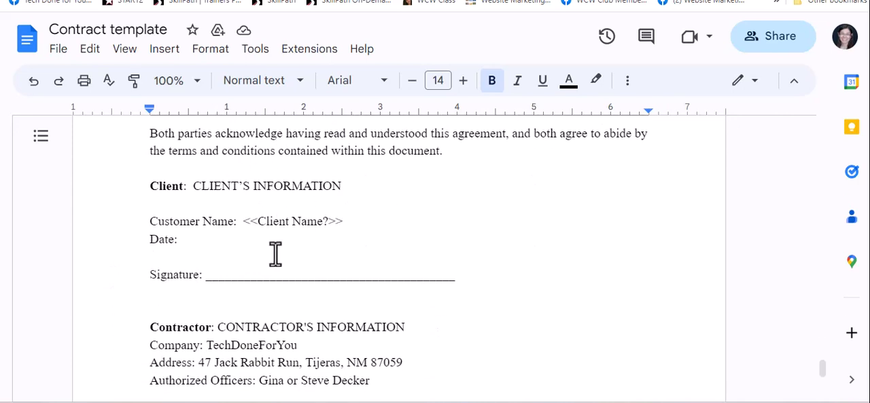
scroll("down", 3)
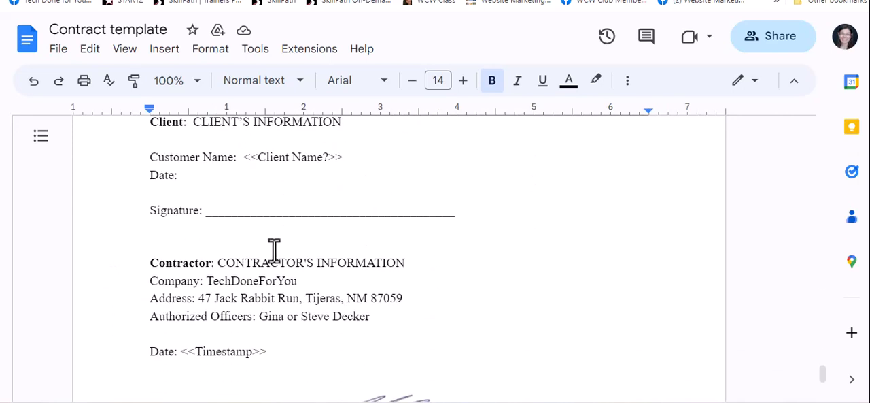
scroll("down", 3)
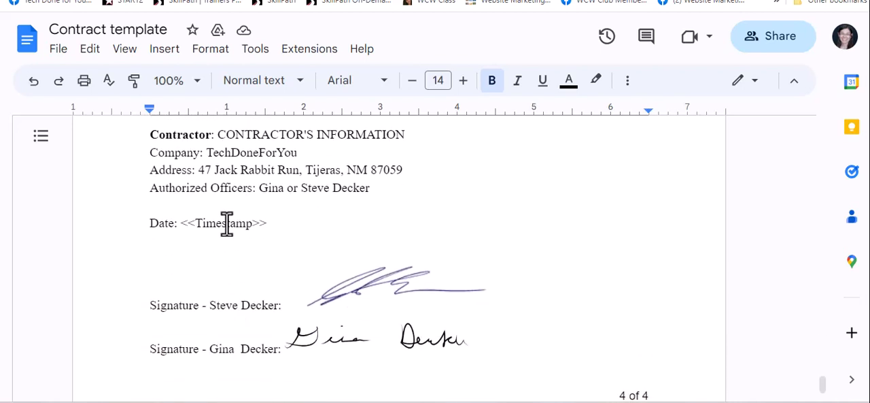
scroll("down", 3)
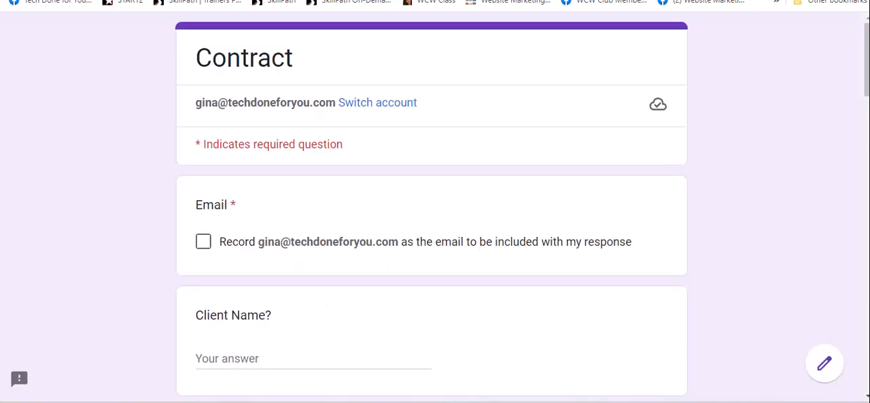
mouse_move(465, 183)
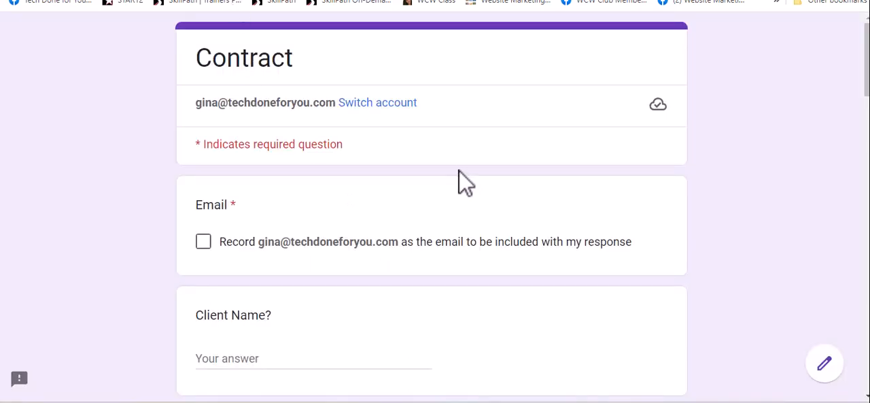
mouse_move(342, 193)
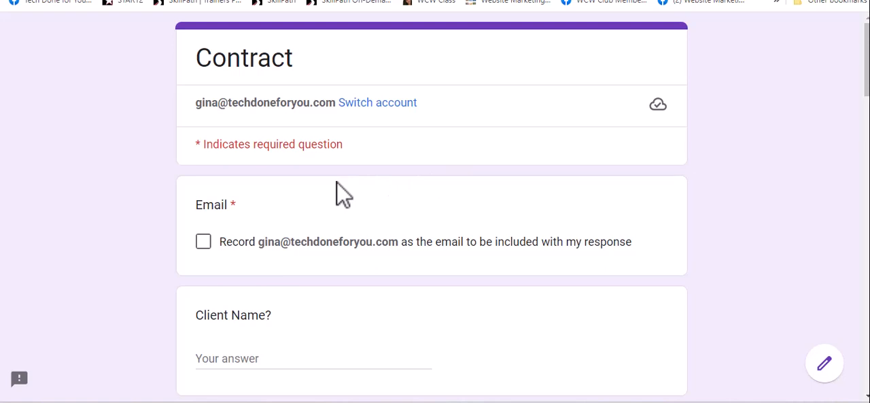
mouse_move(300, 306)
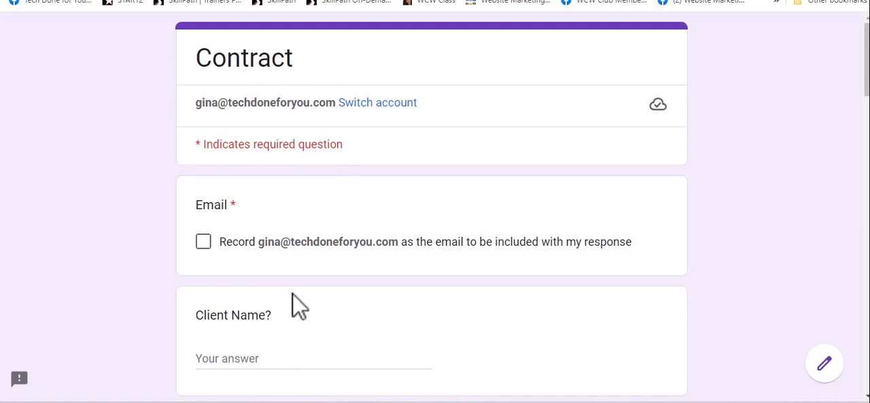
scroll("down", 3)
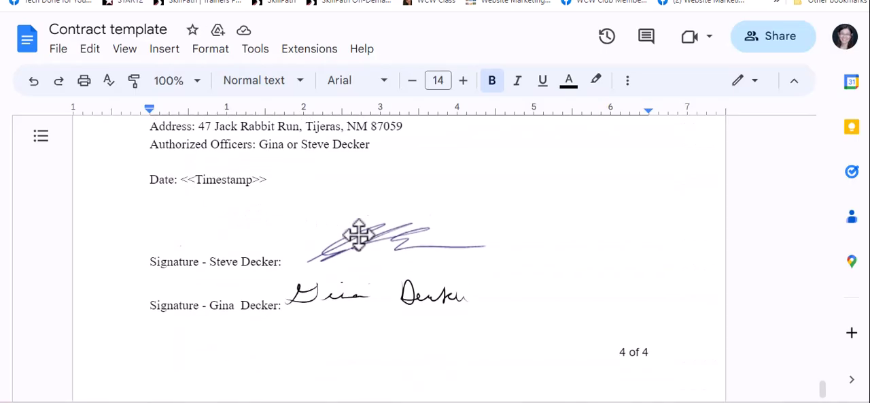
scroll("up", 3)
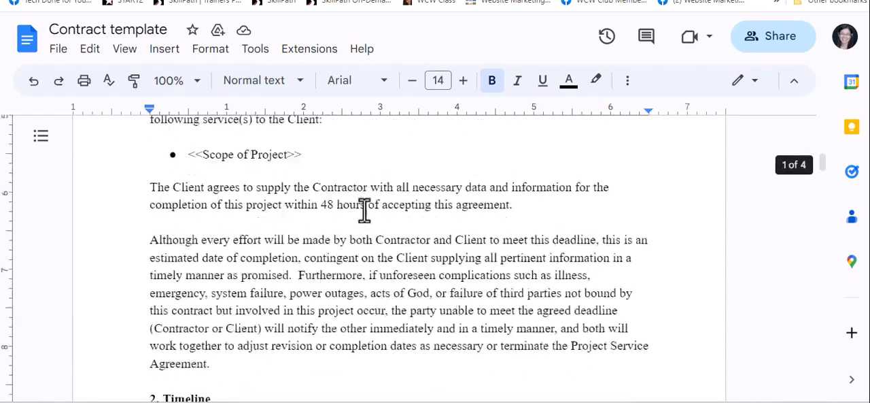
scroll("up", 3)
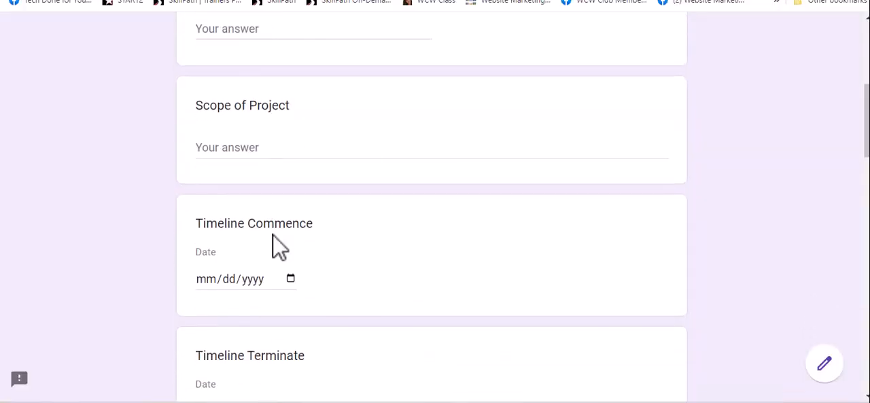
scroll("down", 3)
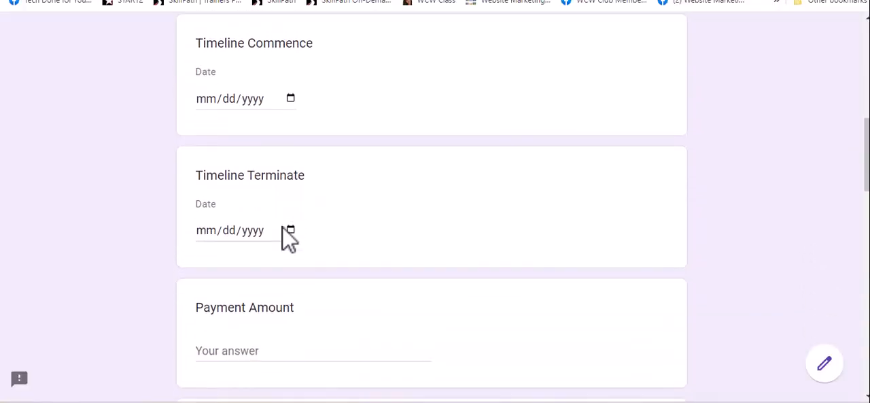
scroll("down", 3)
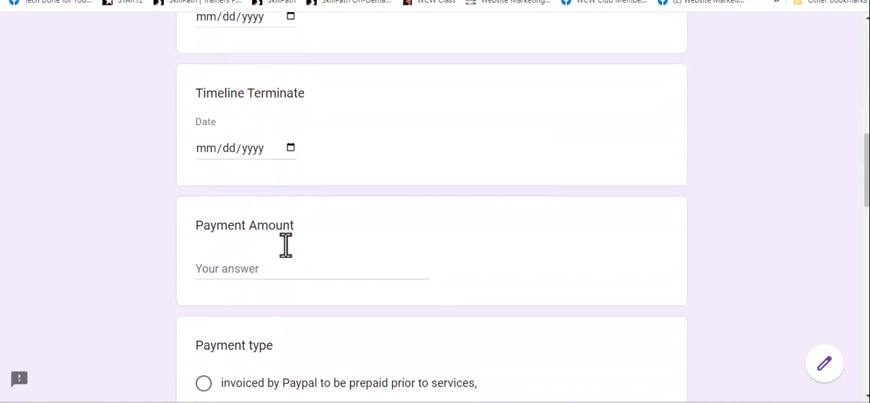
scroll("down", 3)
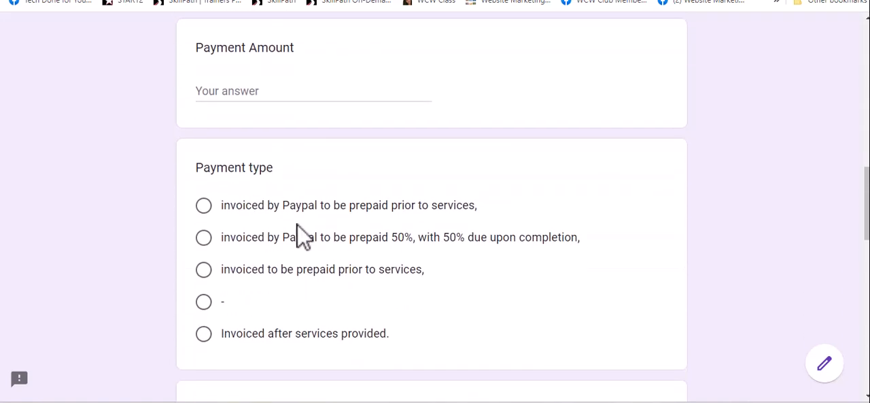
scroll("down", 3)
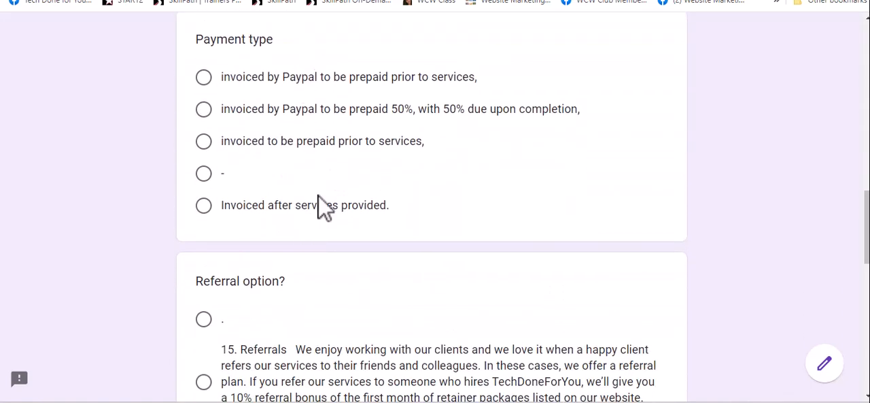
scroll("down", 3)
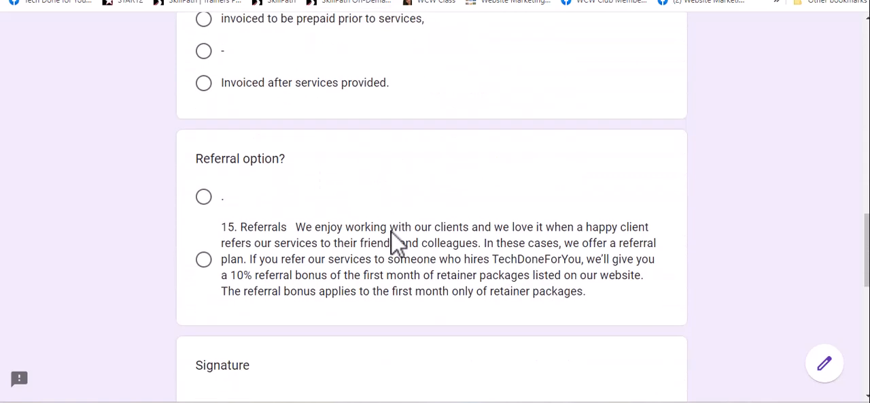
scroll("down", 3)
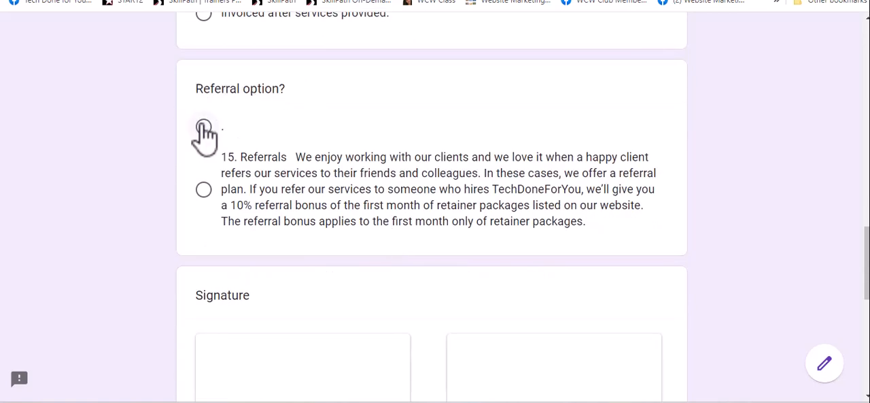
mouse_move(283, 246)
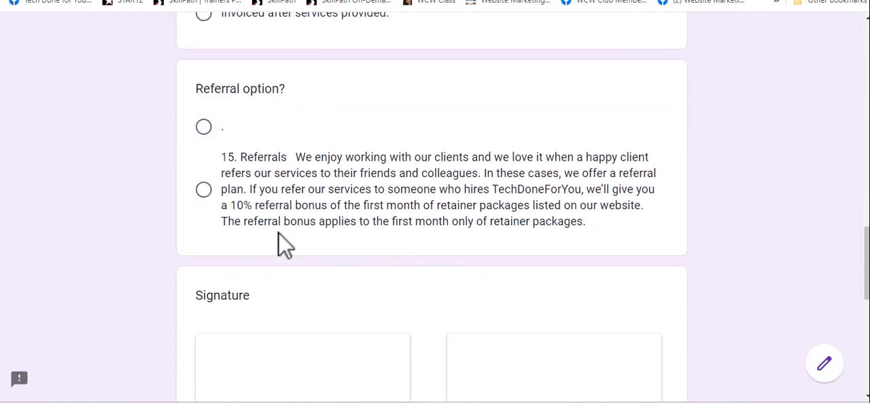
scroll("down", 3)
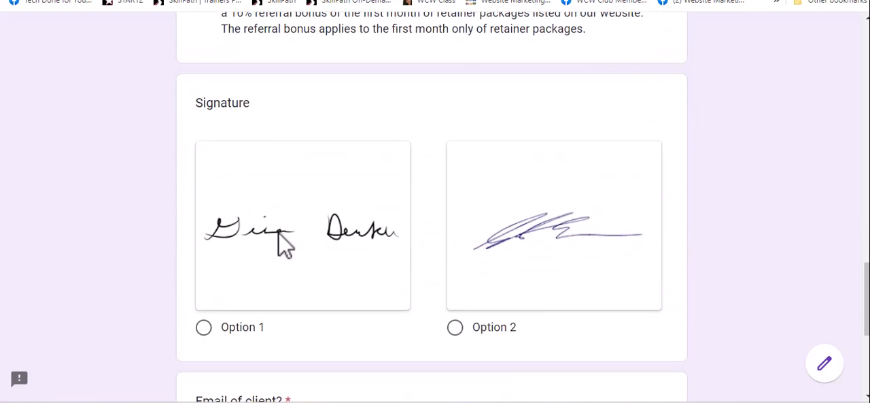
scroll("down", 3)
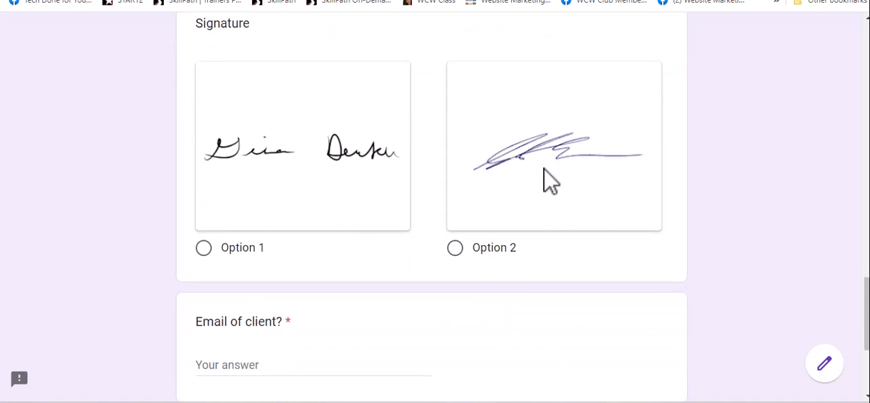
scroll("down", 3)
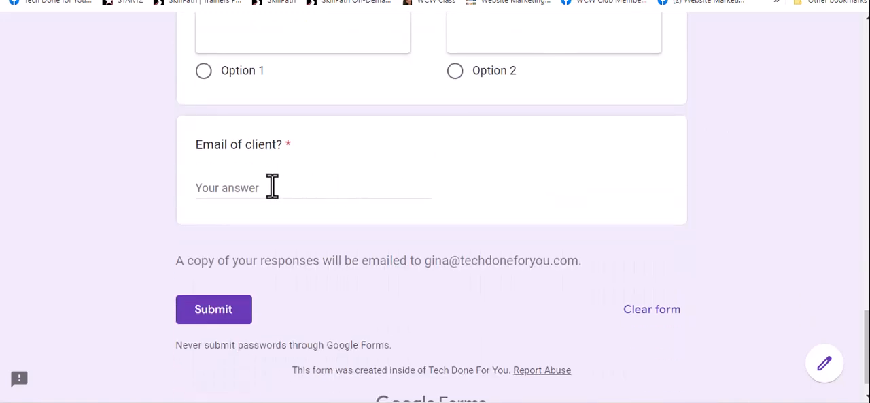
mouse_move(288, 211)
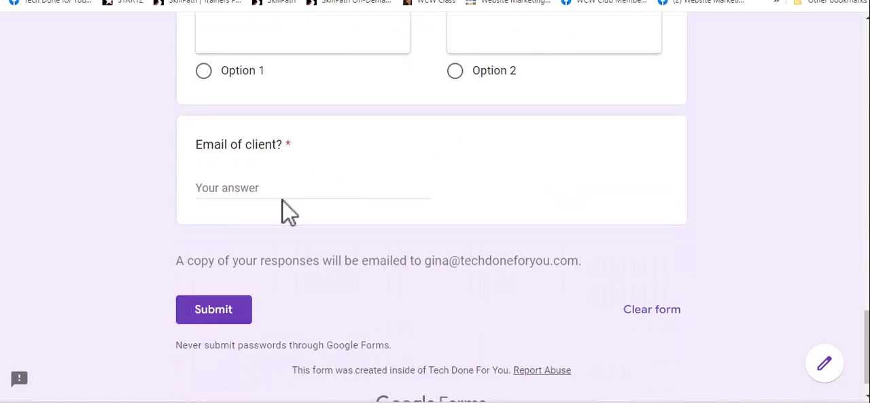
mouse_move(238, 193)
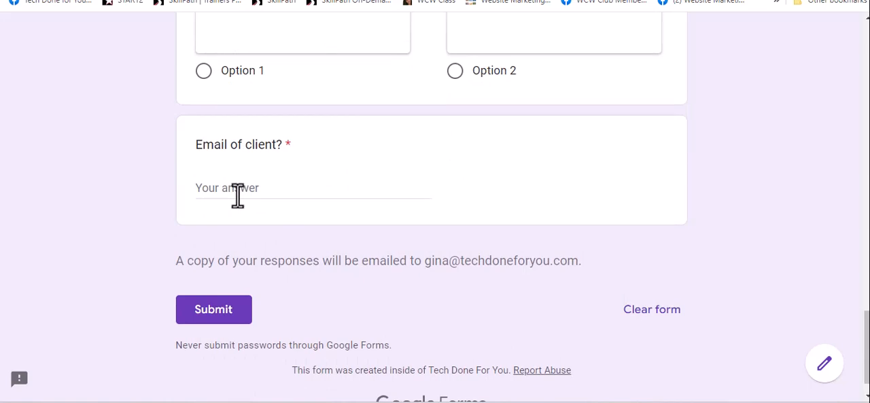
mouse_move(139, 74)
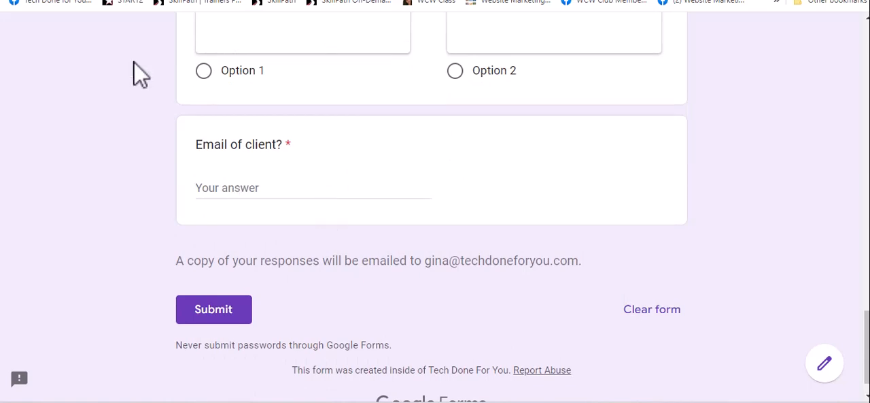
mouse_move(259, 234)
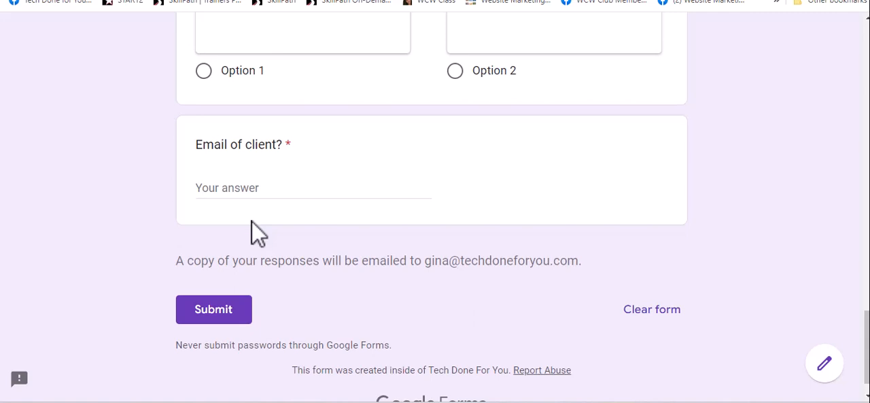
mouse_move(609, 275)
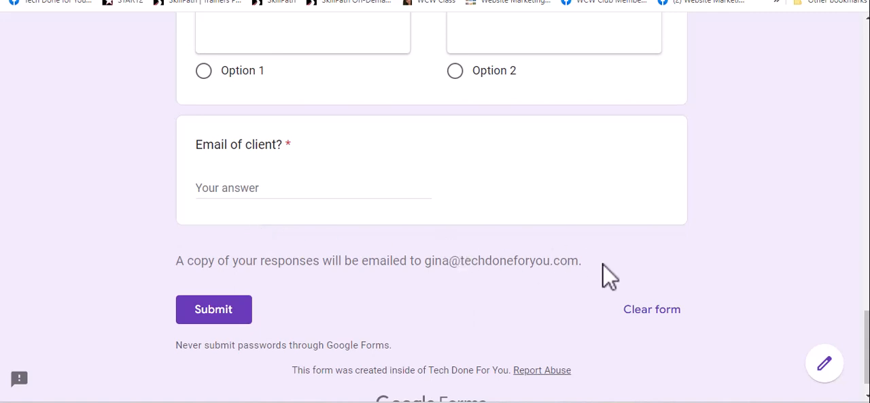
mouse_move(686, 353)
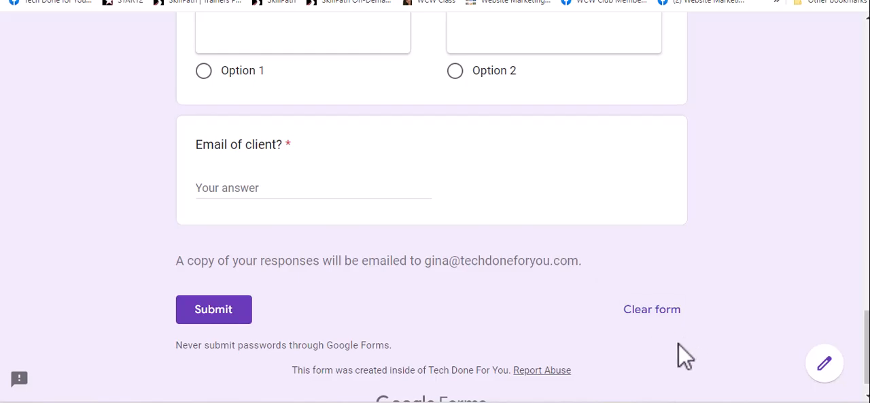